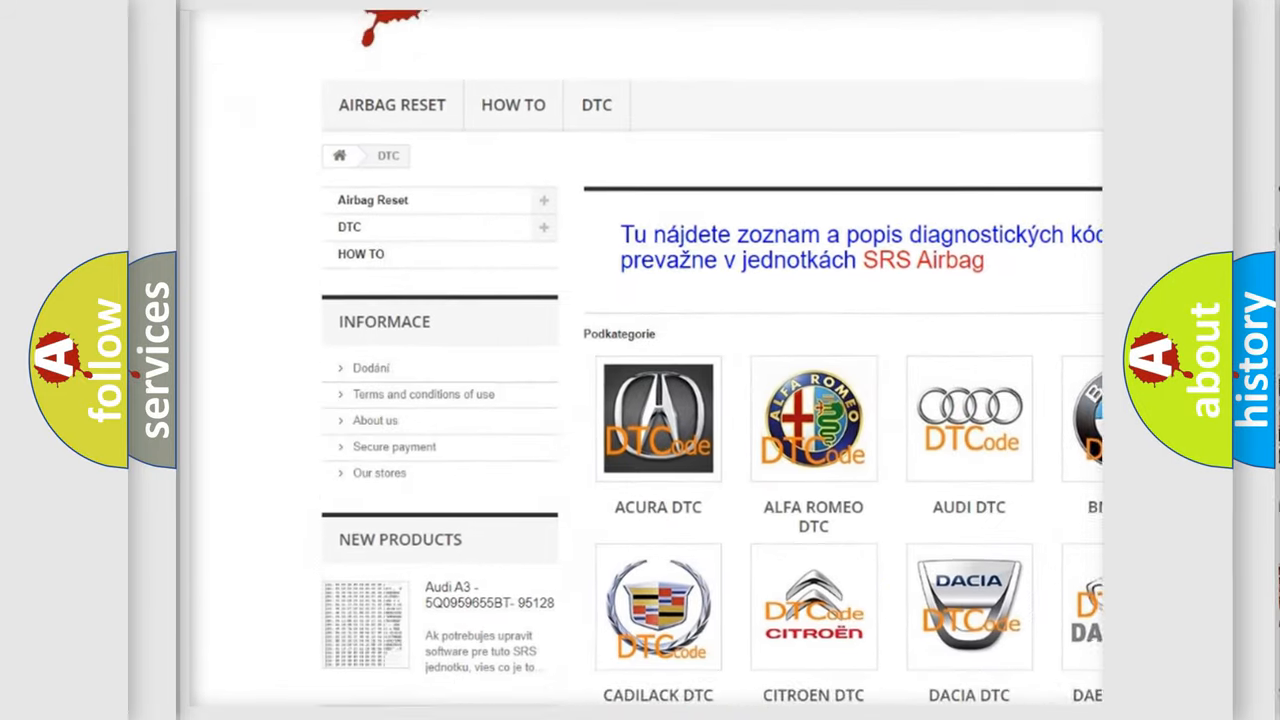
scroll(down, 3)
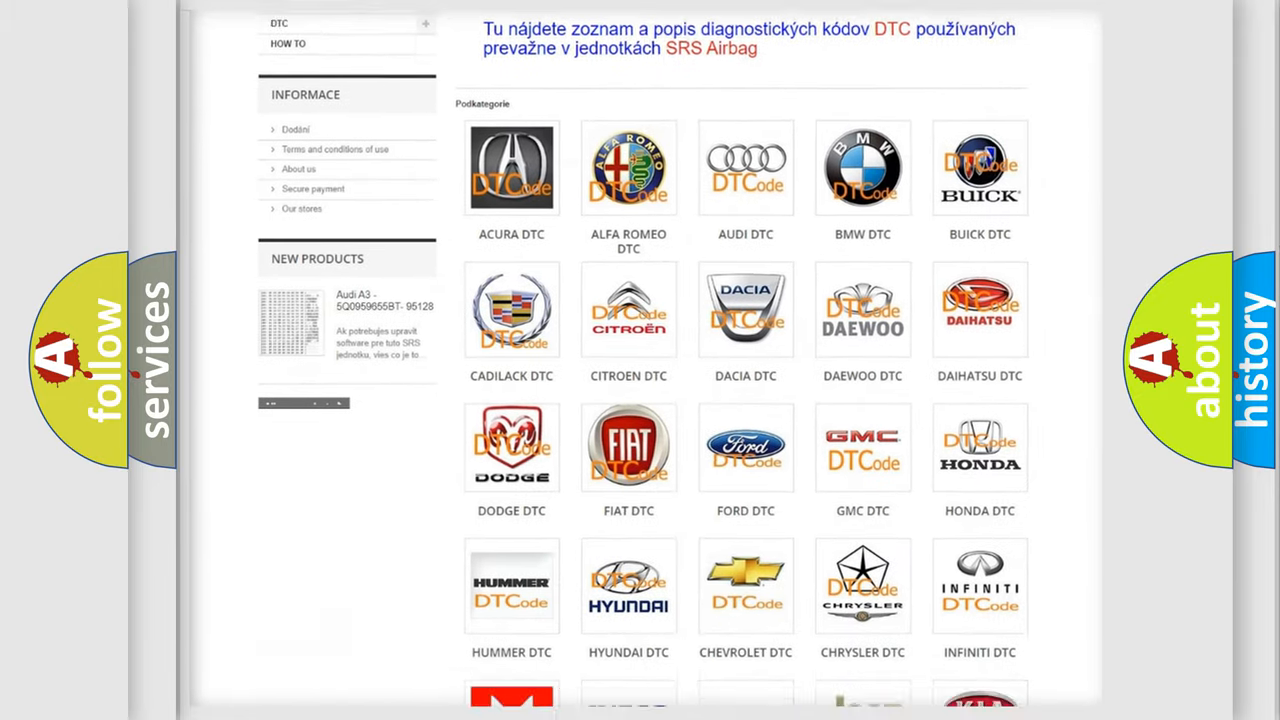
scroll(down, 3)
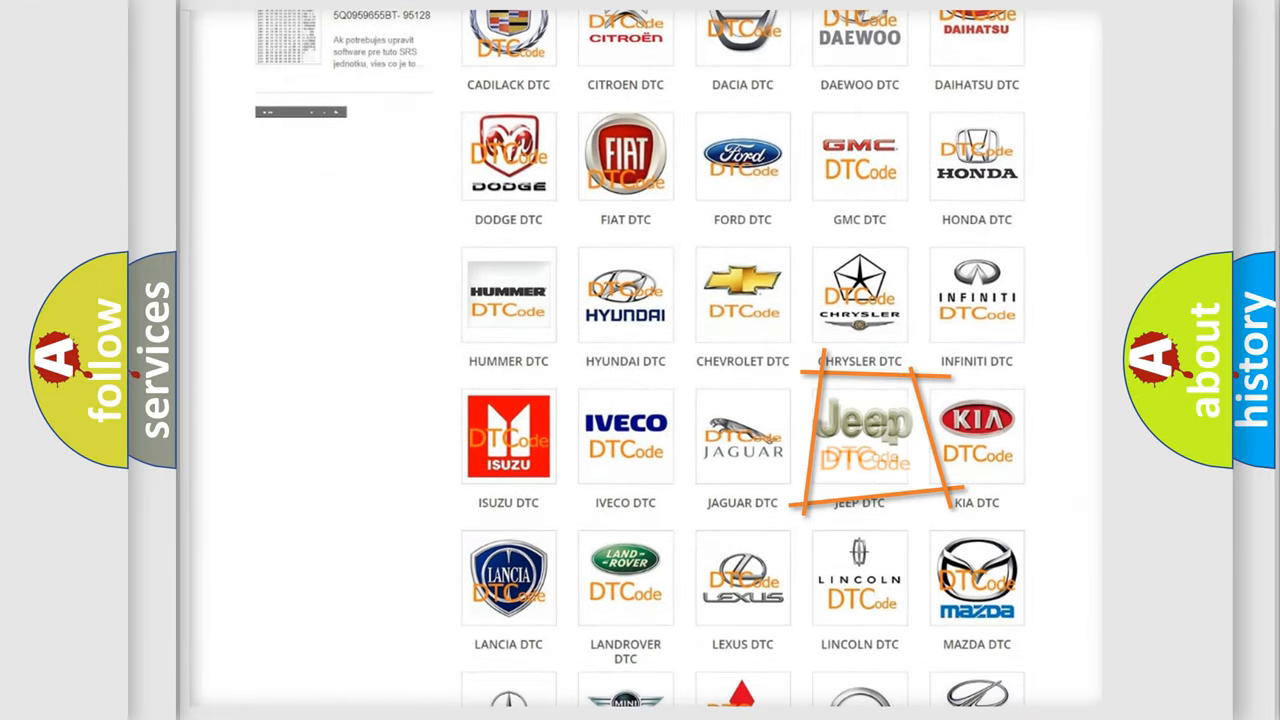